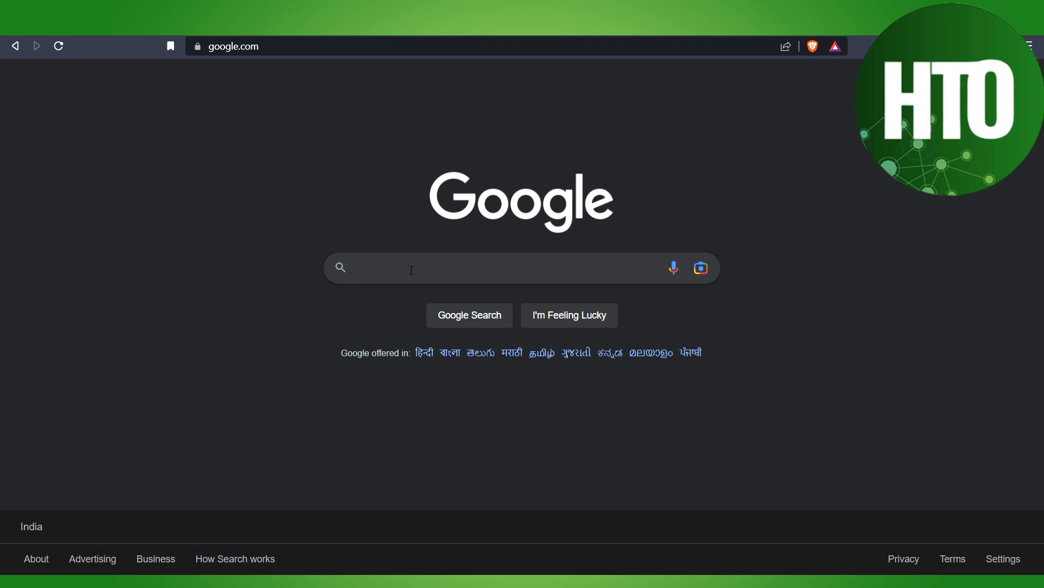
# Search Google for 'MOJANG' to reach the Minecraft.net login page.
pyautogui.write('MO')
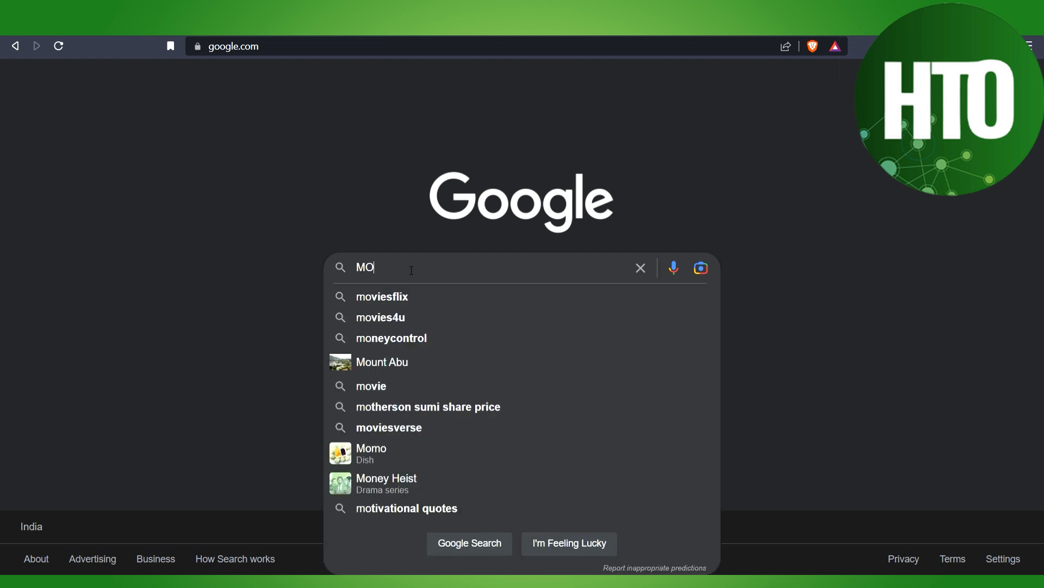
pyautogui.write('JANG')
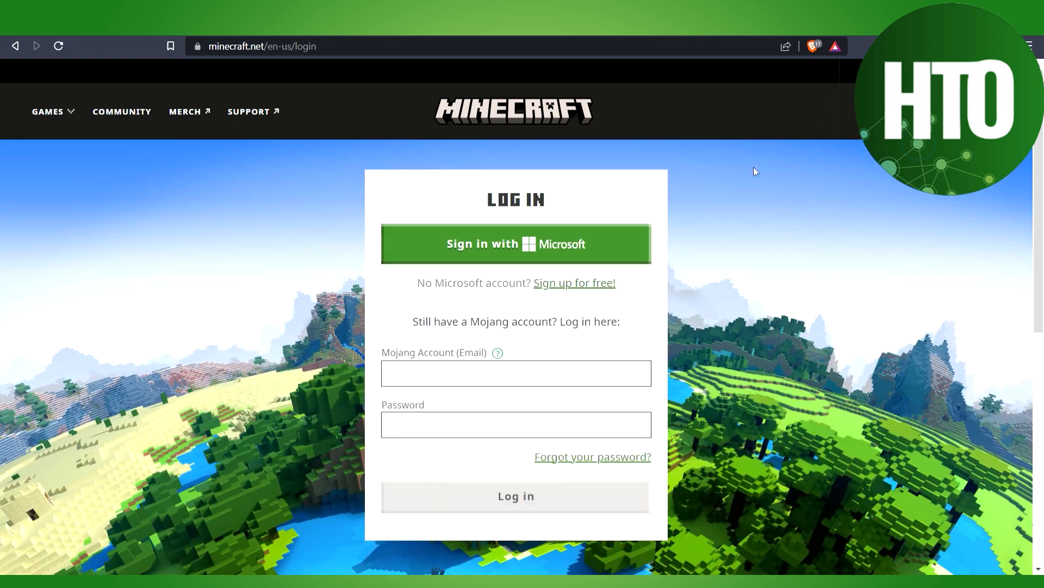
pyautogui.moveTo(584, 264)
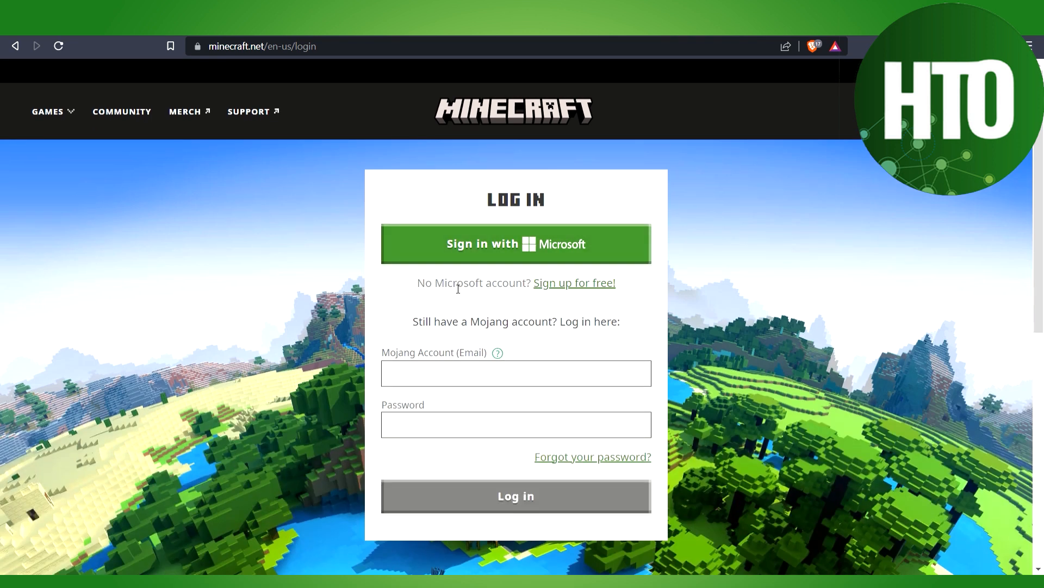
# Follow the 'Sign up for free!' link under the Sign in with Microsoft button.
pyautogui.click(574, 283)
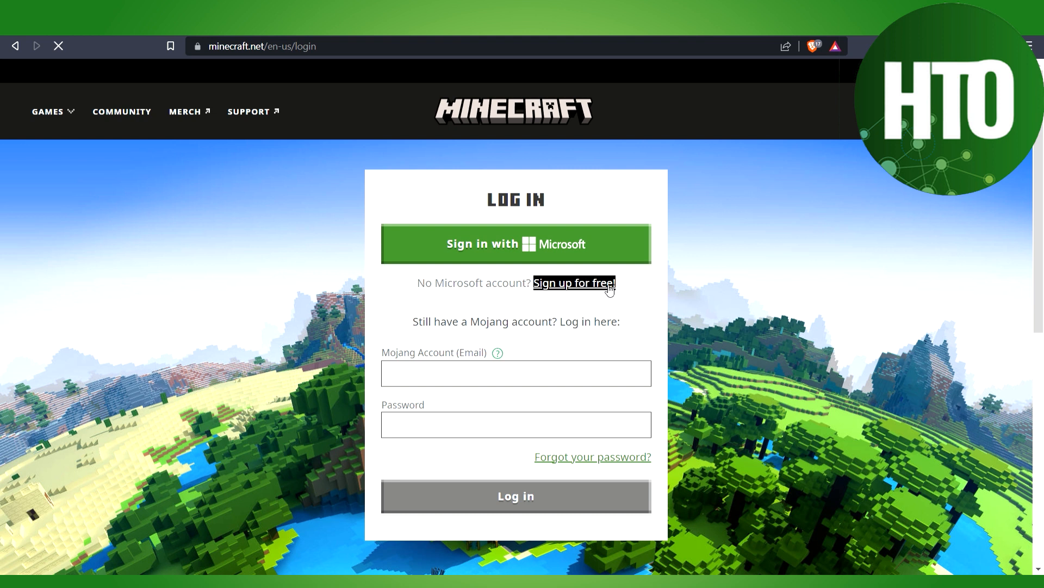
pyautogui.click(574, 283)
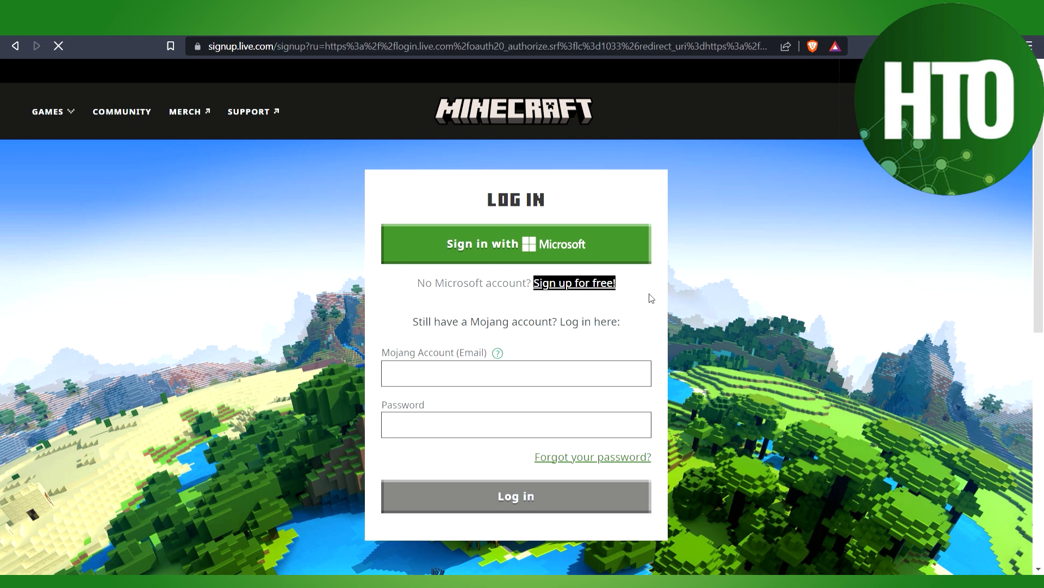
pyautogui.click(573, 283)
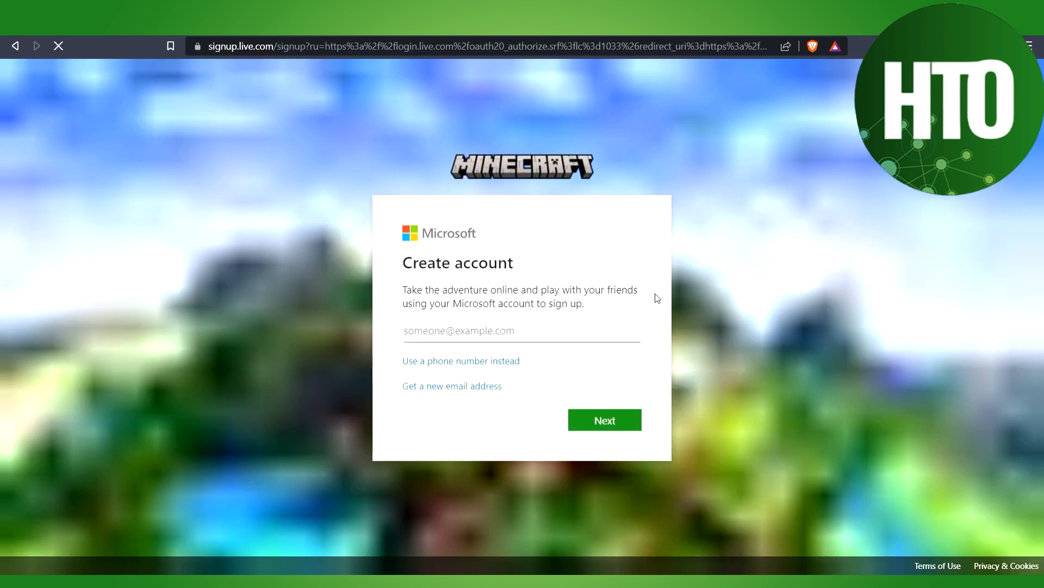
pyautogui.click(522, 331)
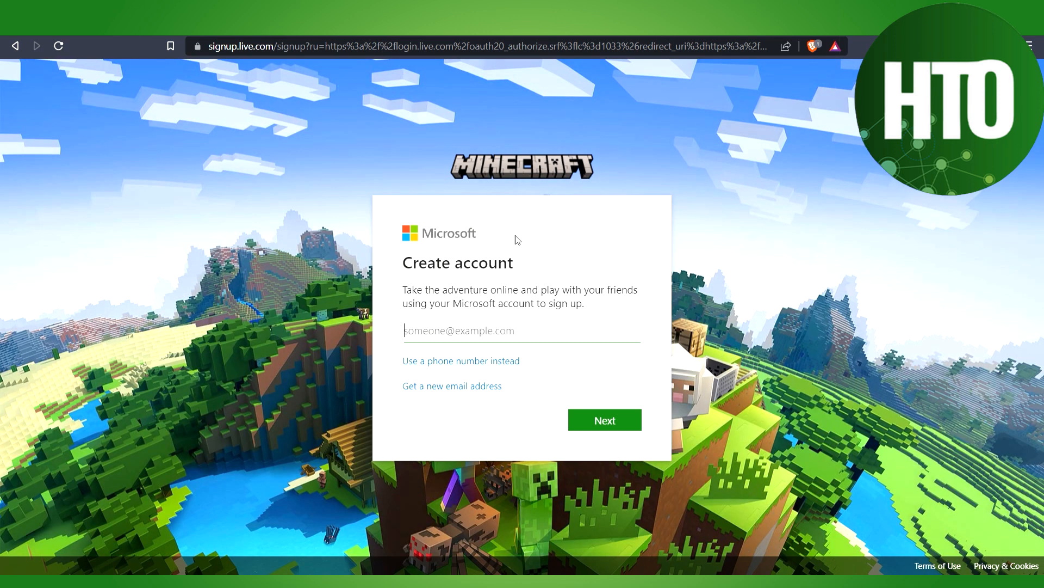
pyautogui.moveTo(472, 357)
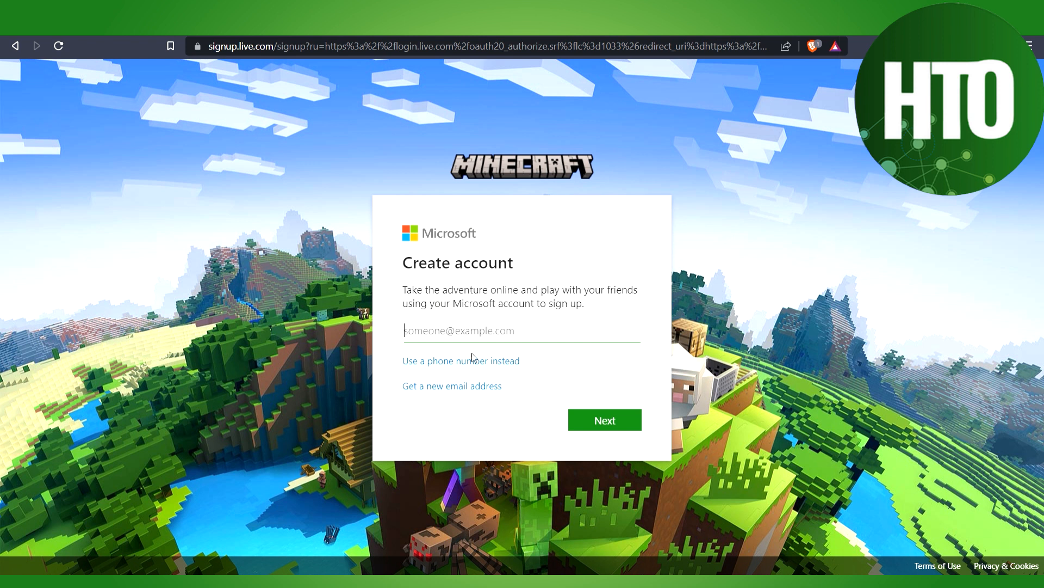
pyautogui.moveTo(451, 385)
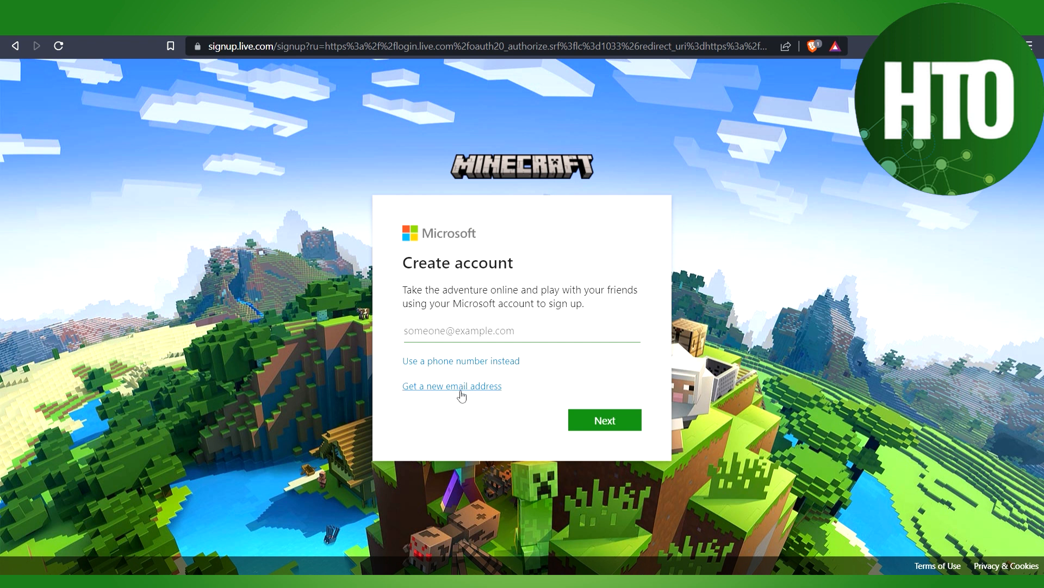
pyautogui.moveTo(458, 340)
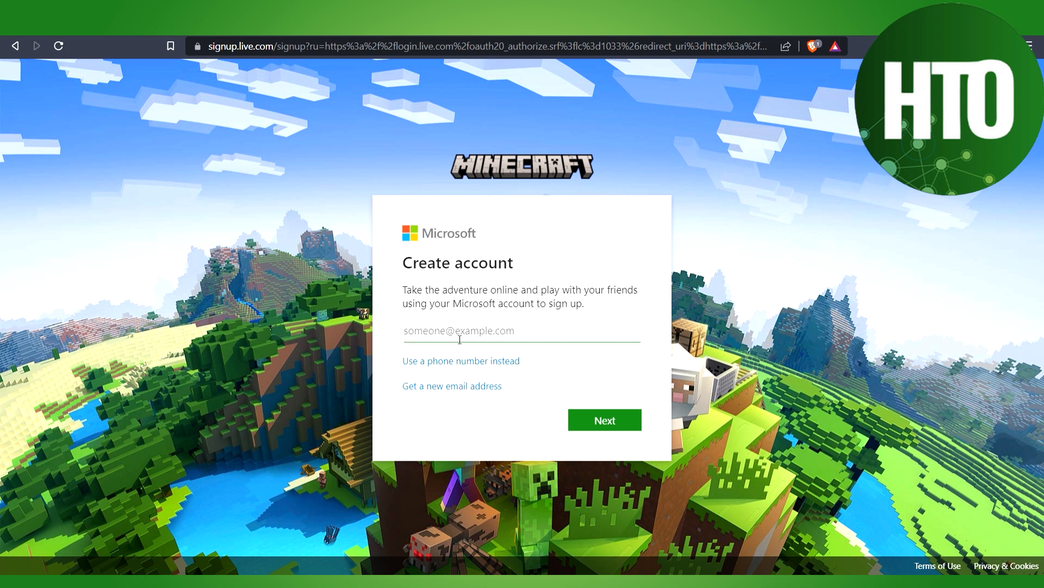
pyautogui.moveTo(458, 340)
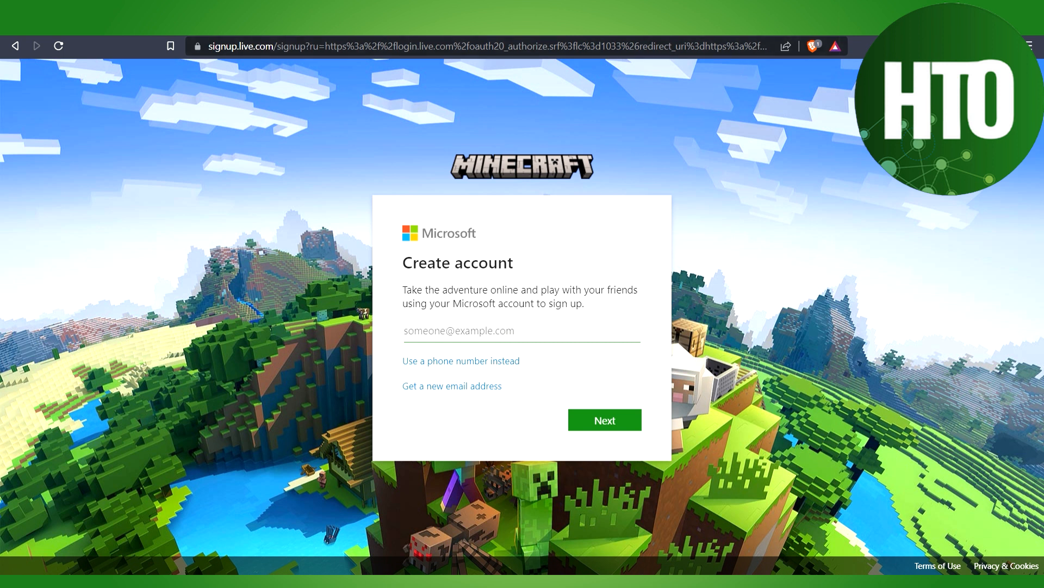
# Search 'temp mail', reach temp-mail.org and copy the temporary email address.
pyautogui.write('temp mail')
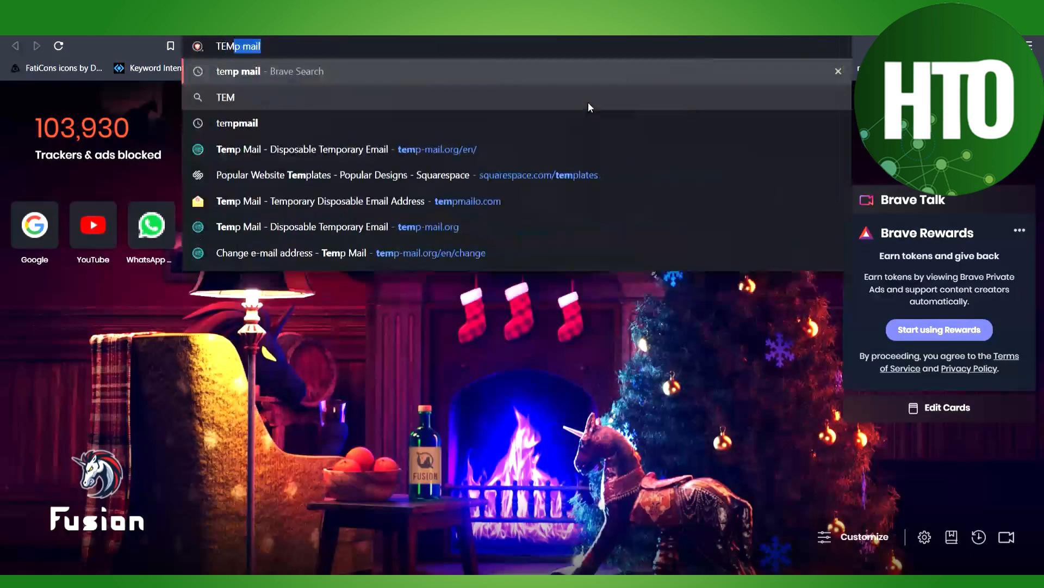
pyautogui.press('Return')
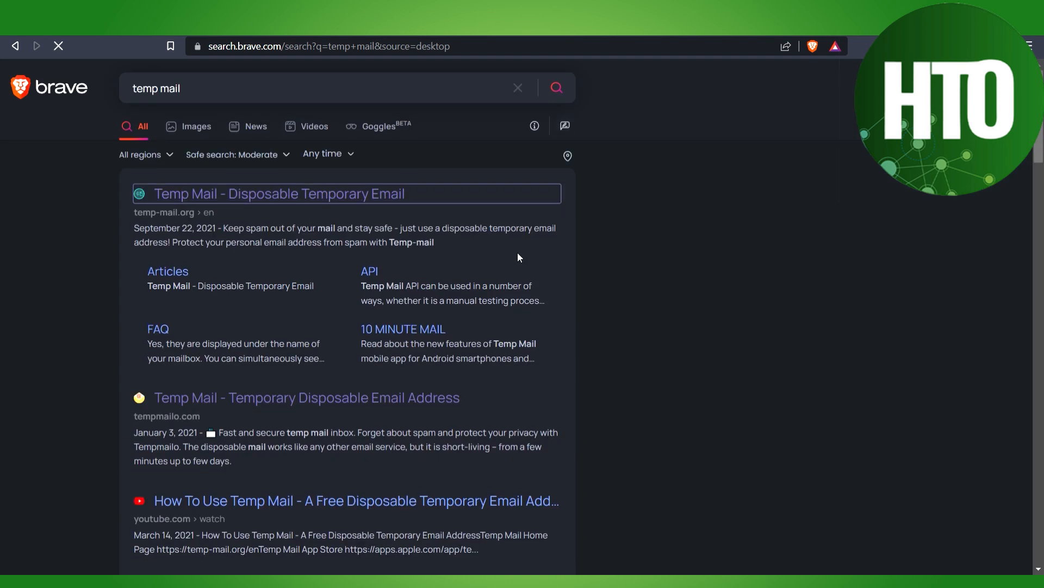
pyautogui.click(280, 194)
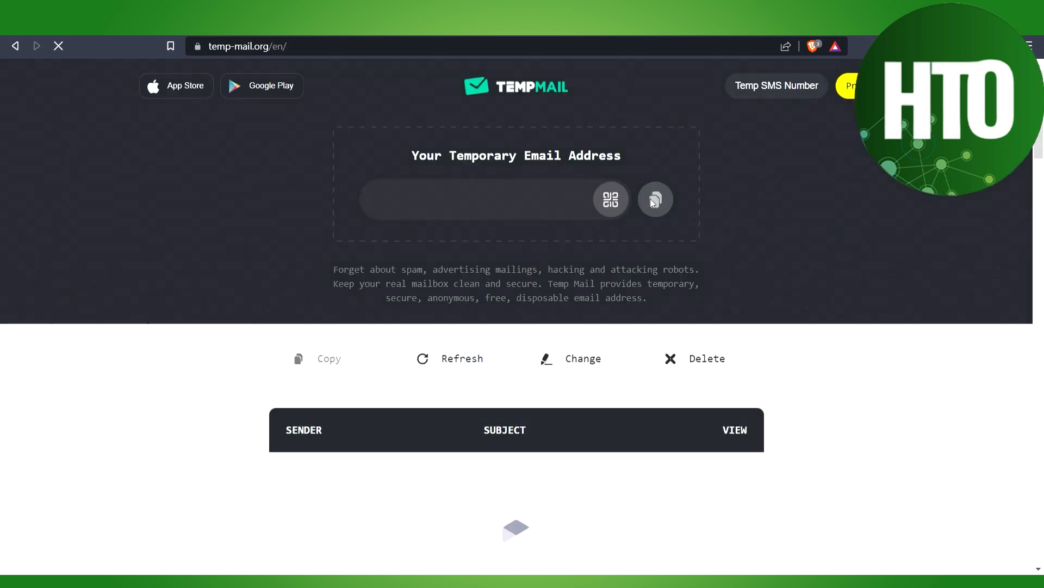
pyautogui.click(655, 199)
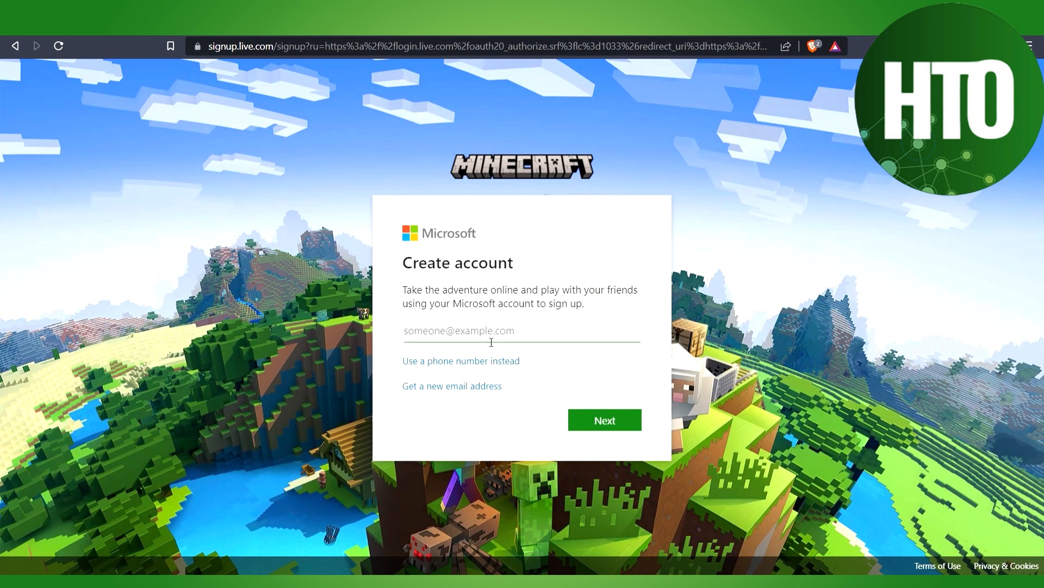
# Submit the pasted temporary email address and a new account password.
pyautogui.click(603, 419)
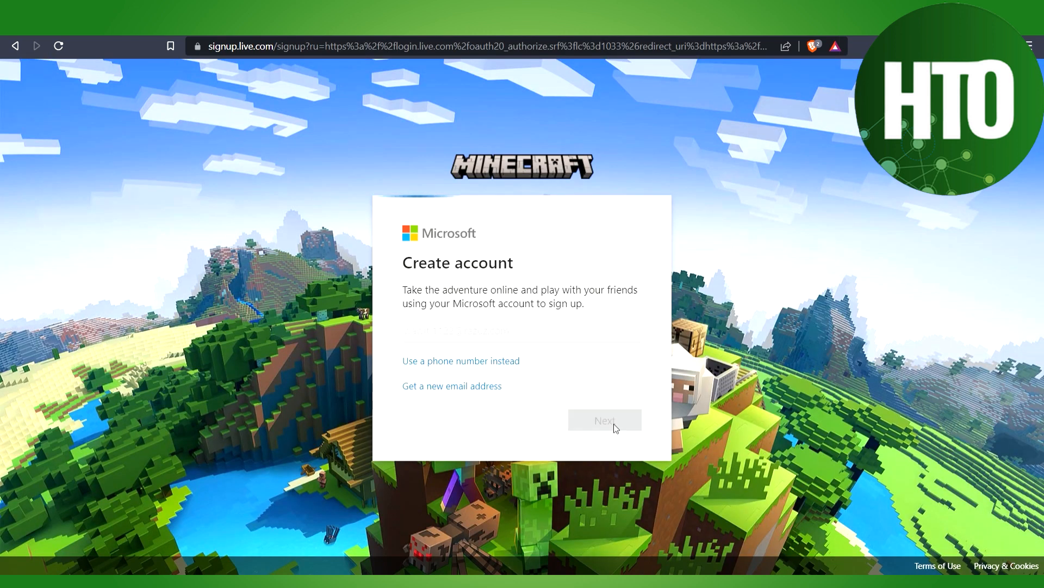
pyautogui.click(604, 419)
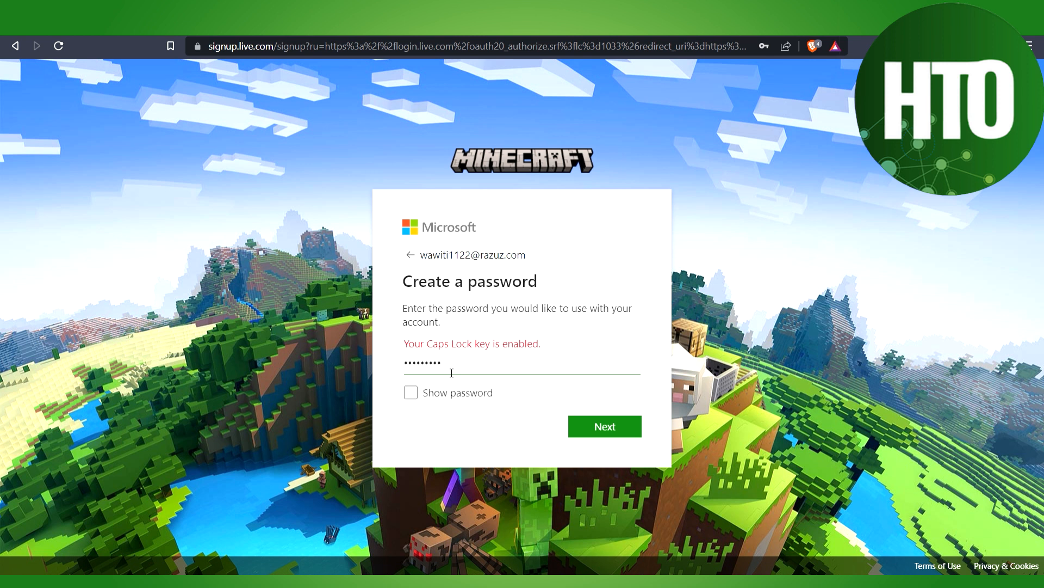
pyautogui.click(604, 425)
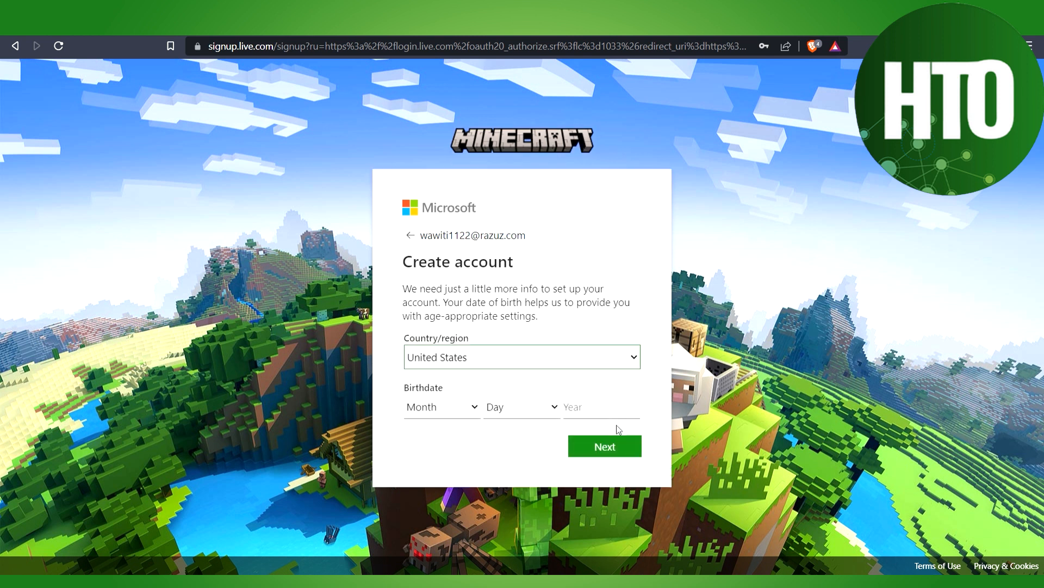
# Fill the birthdate with October 16 and a year starting '200', then continue.
pyautogui.click(440, 406)
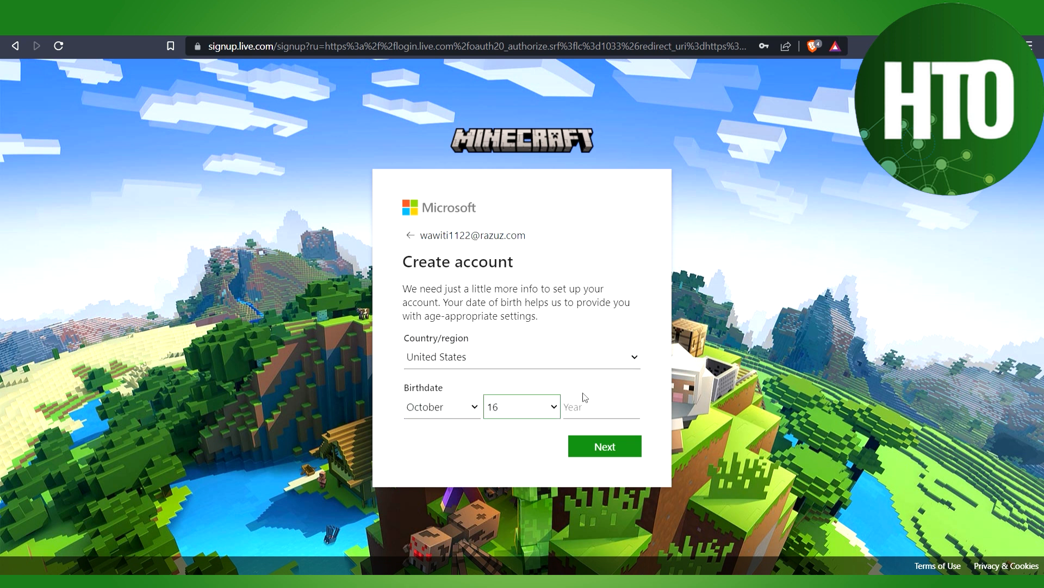
pyautogui.write('200')
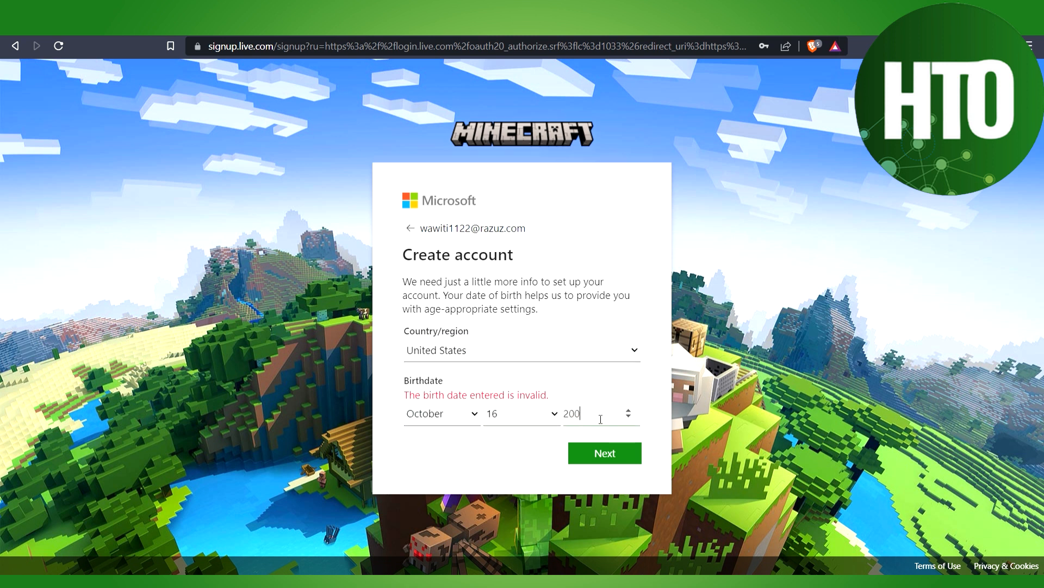
pyautogui.click(604, 453)
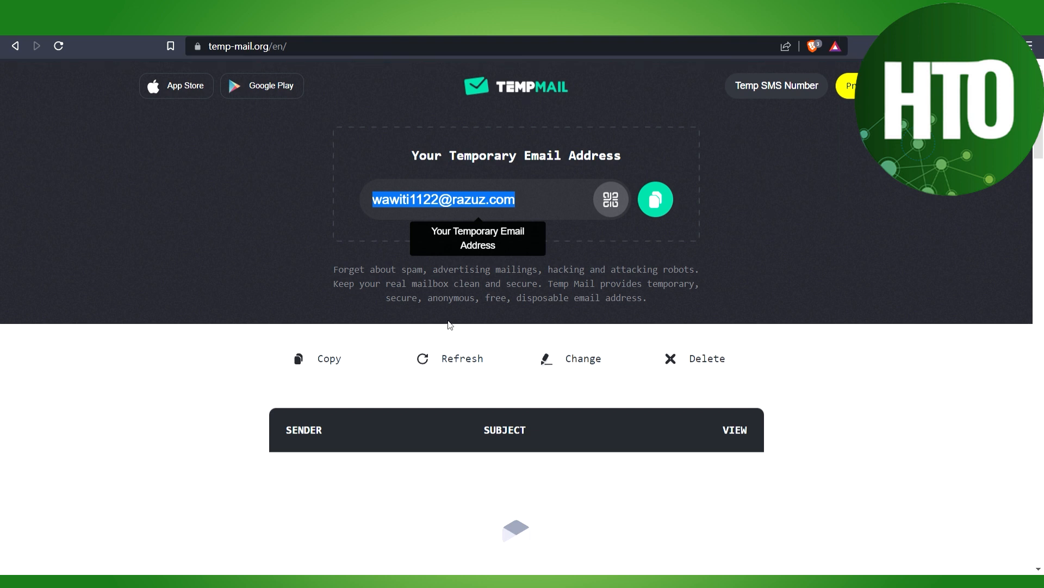
pyautogui.scroll(-3)
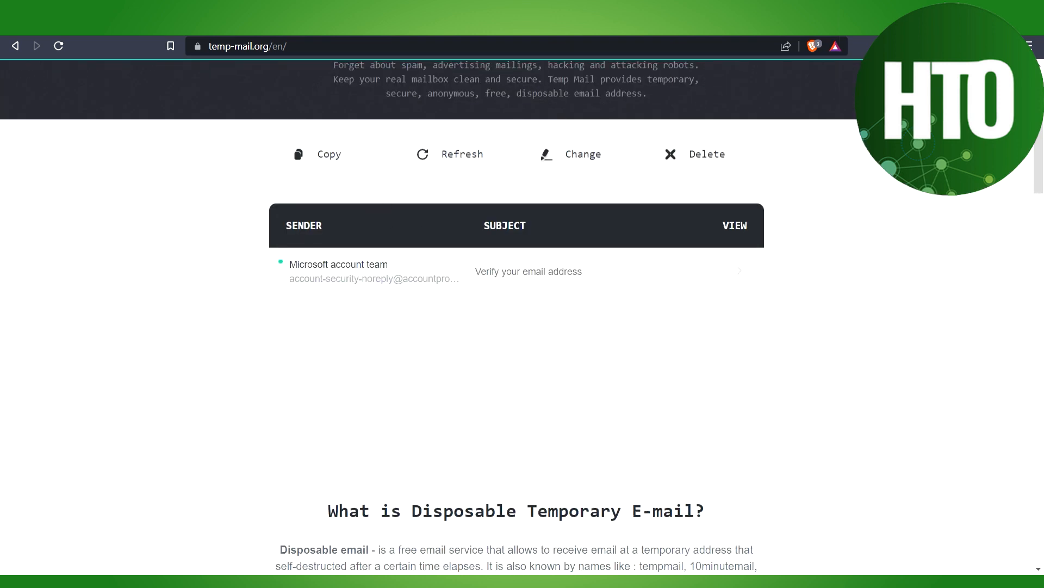
pyautogui.click(529, 271)
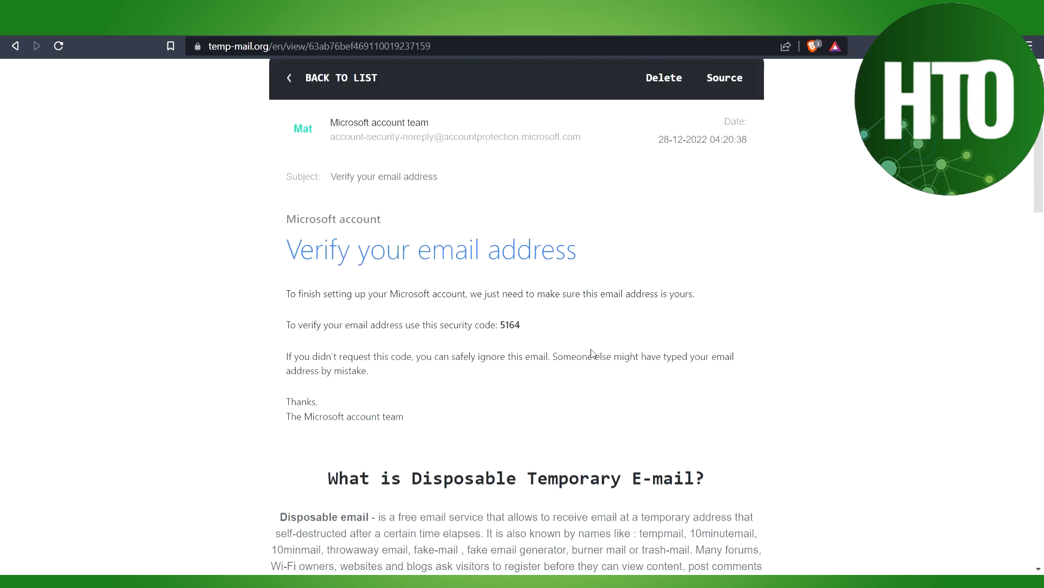
pyautogui.doubleClick(509, 268)
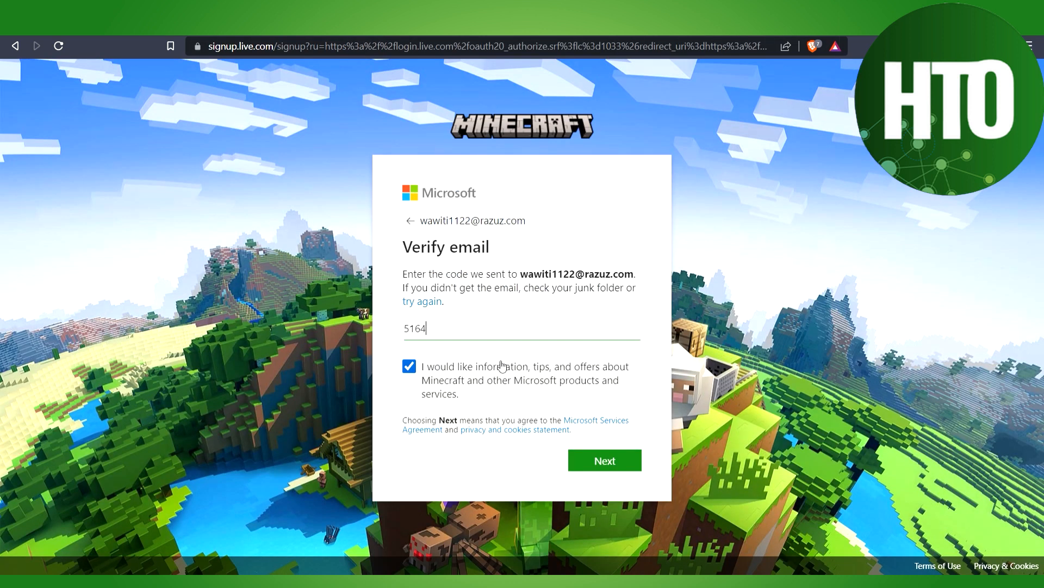
pyautogui.click(602, 460)
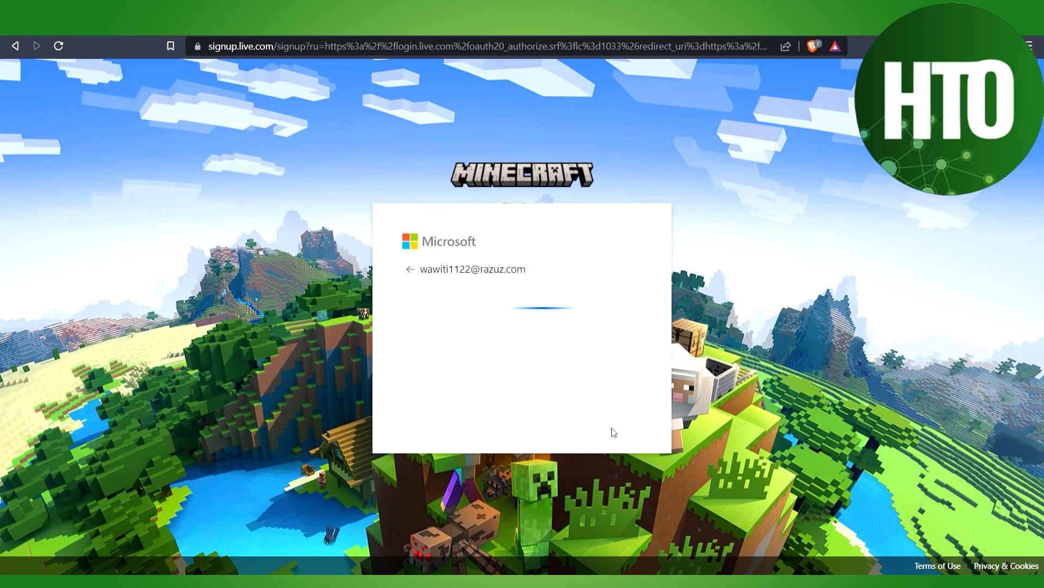
pyautogui.moveTo(573, 381)
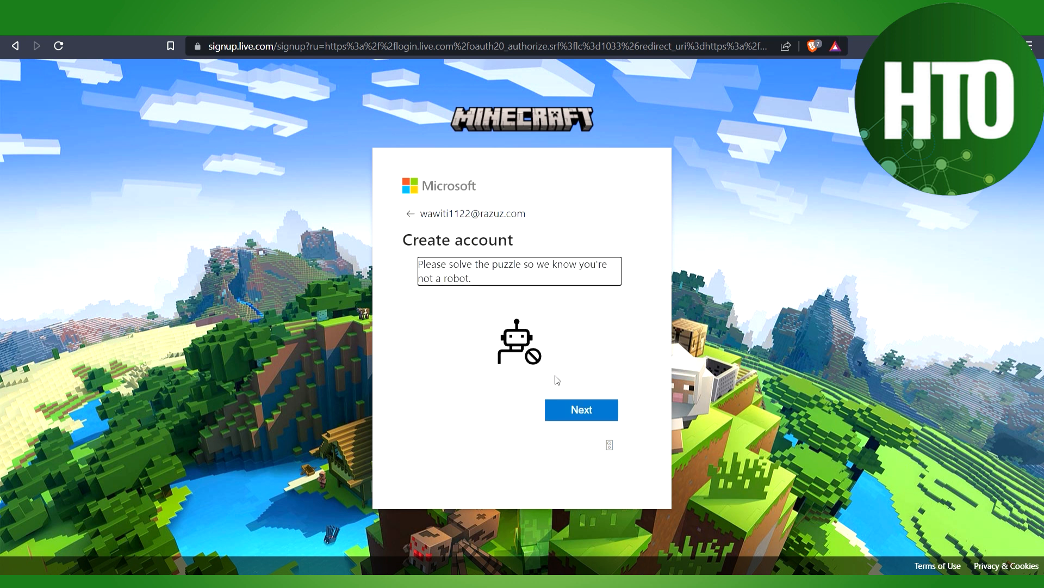
pyautogui.click(580, 409)
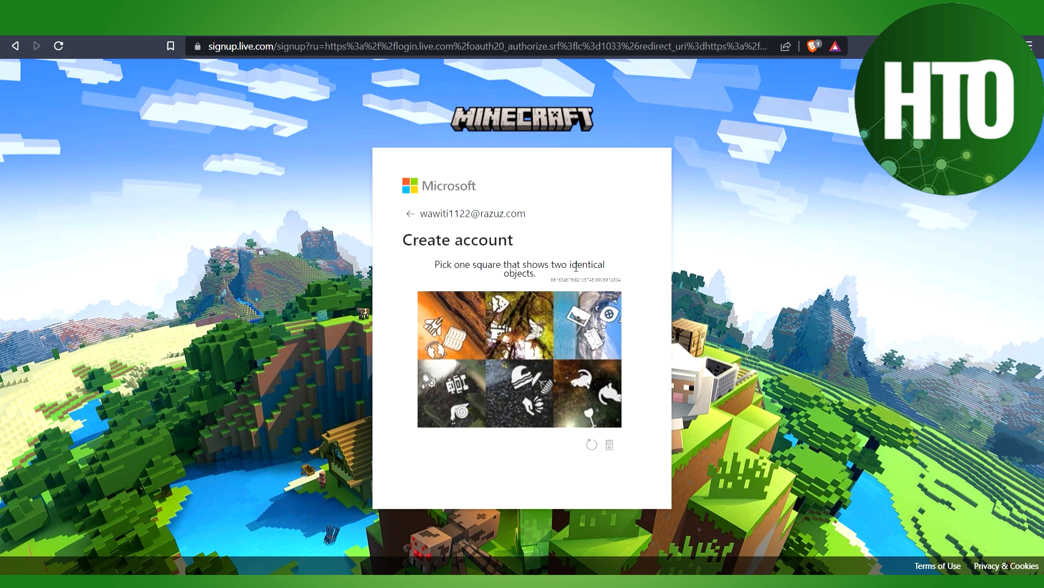
pyautogui.moveTo(442, 272)
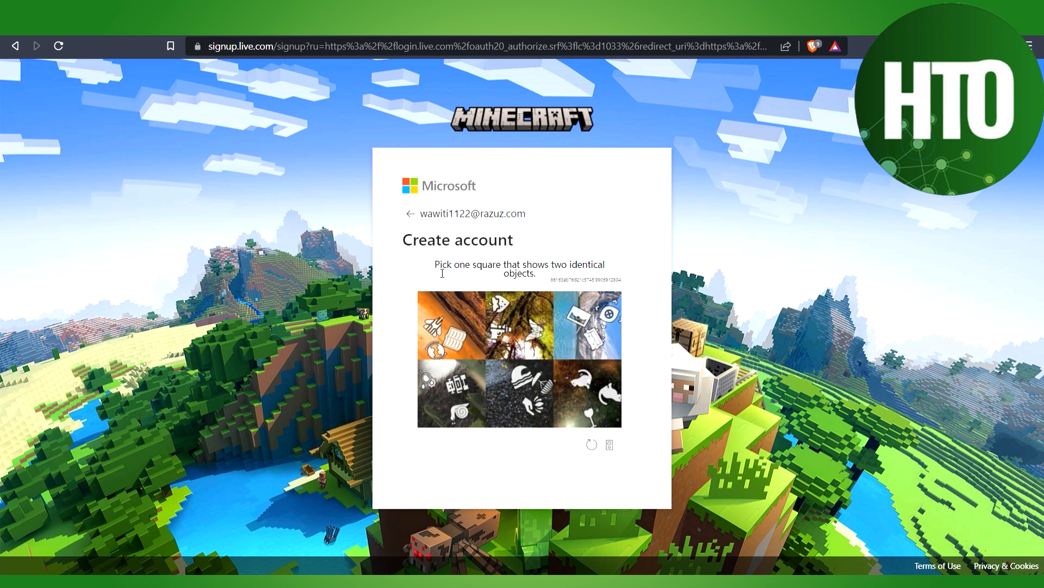
pyautogui.click(588, 325)
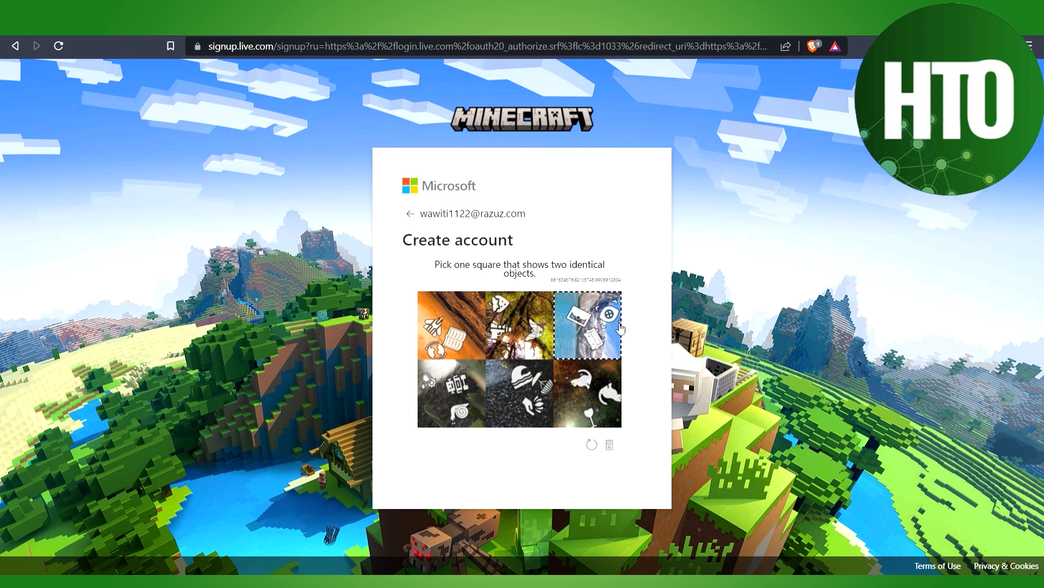
pyautogui.moveTo(636, 355)
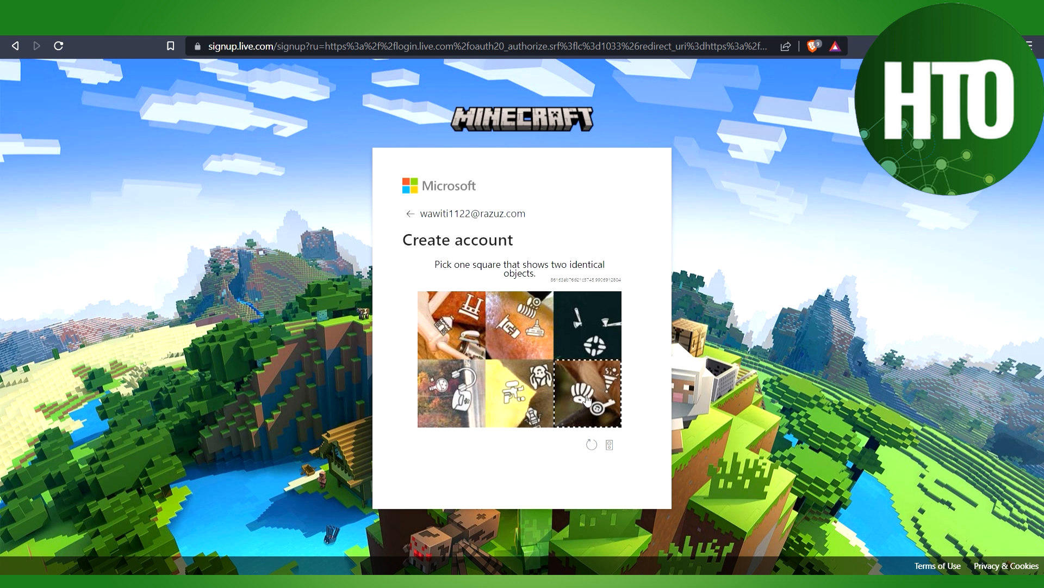
pyautogui.click(586, 391)
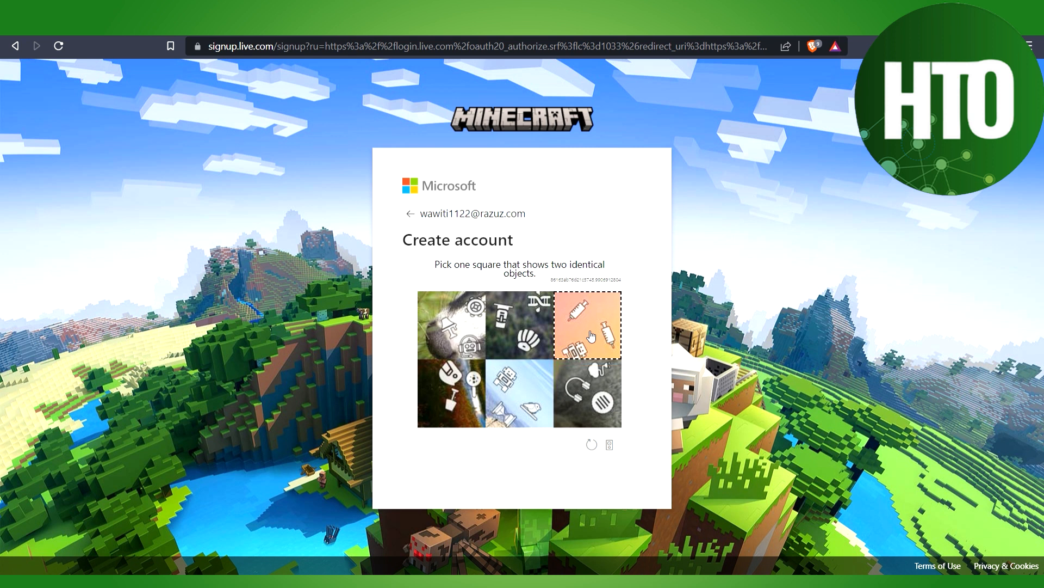
pyautogui.click(588, 324)
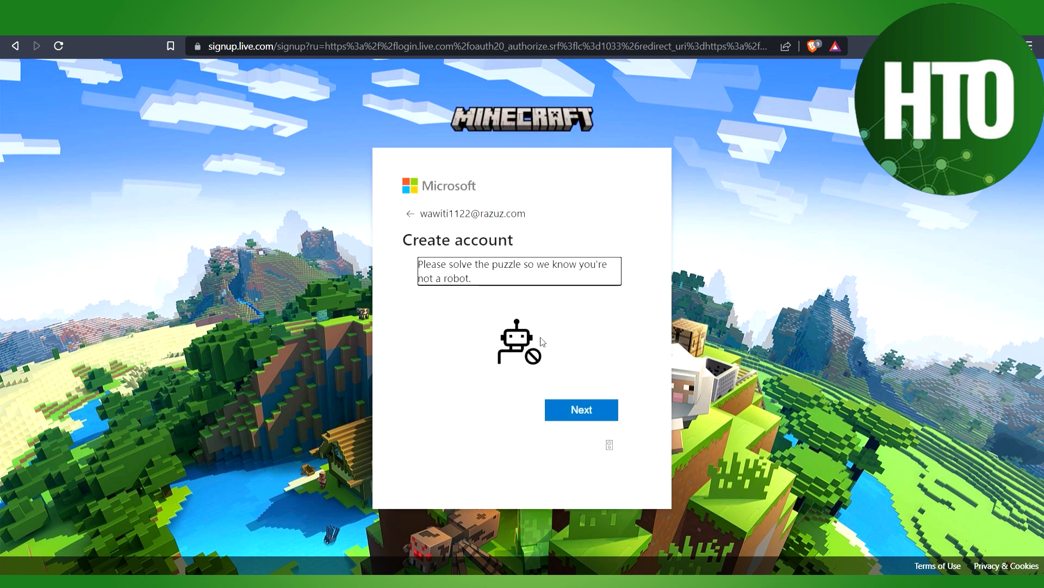
pyautogui.click(580, 409)
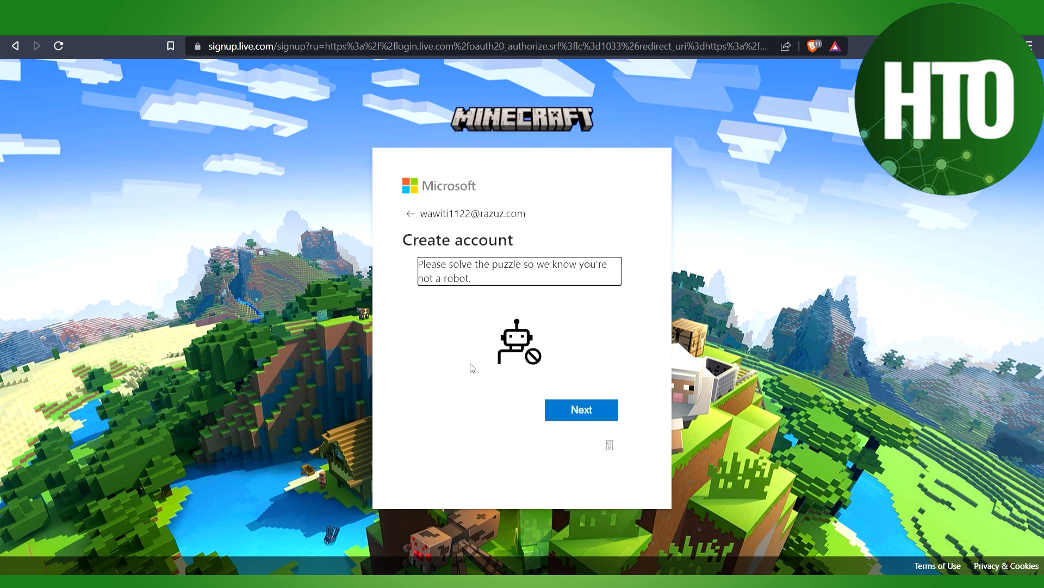
pyautogui.moveTo(564, 305)
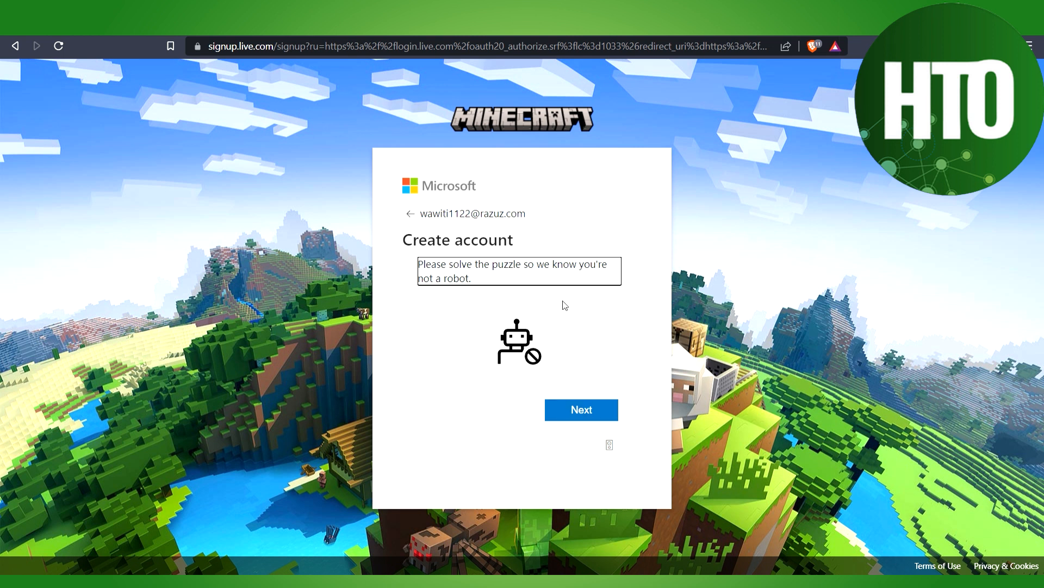
pyautogui.moveTo(473, 300)
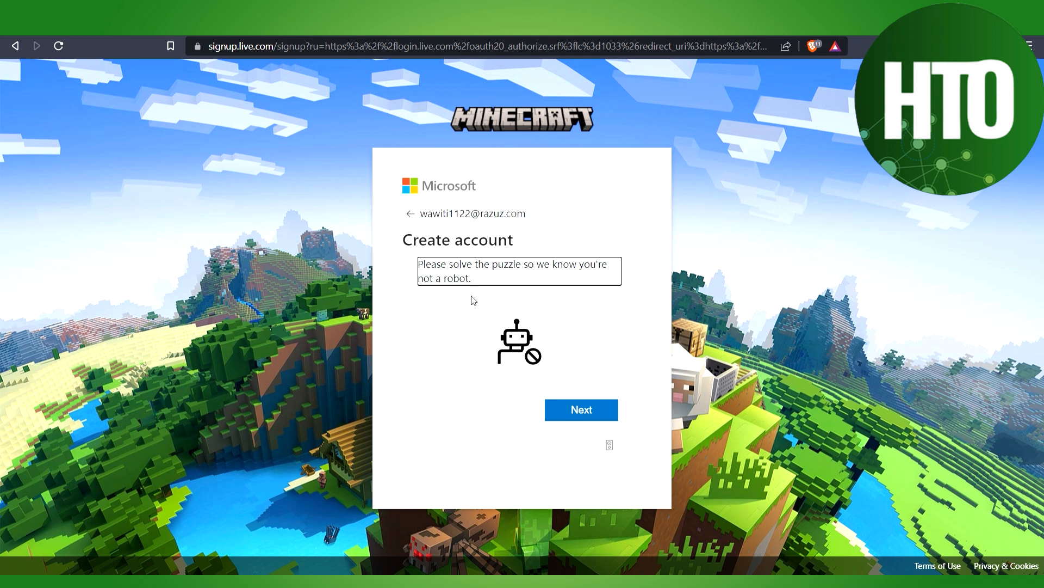
pyautogui.moveTo(516, 254)
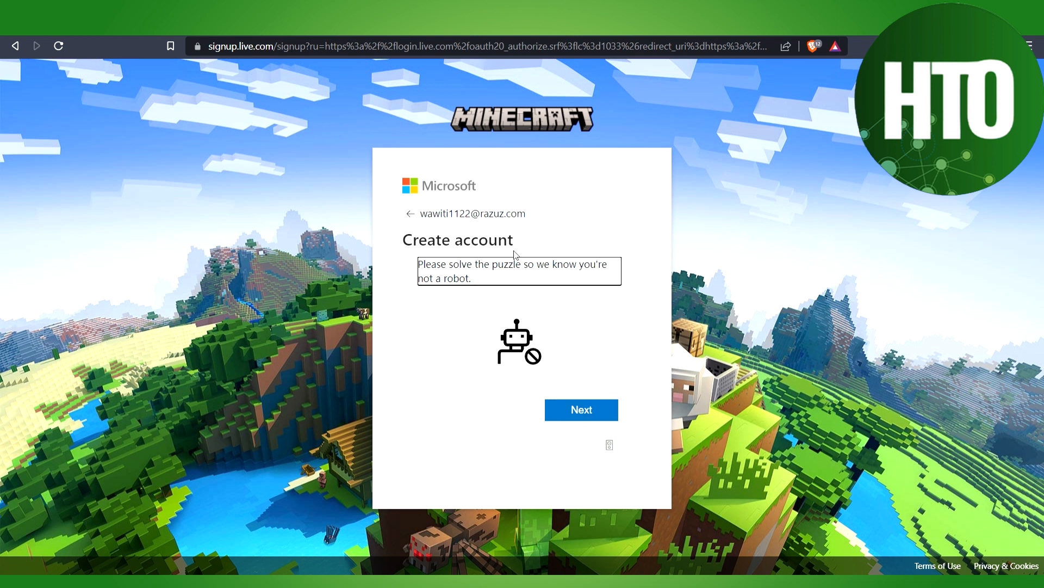
pyautogui.moveTo(614, 343)
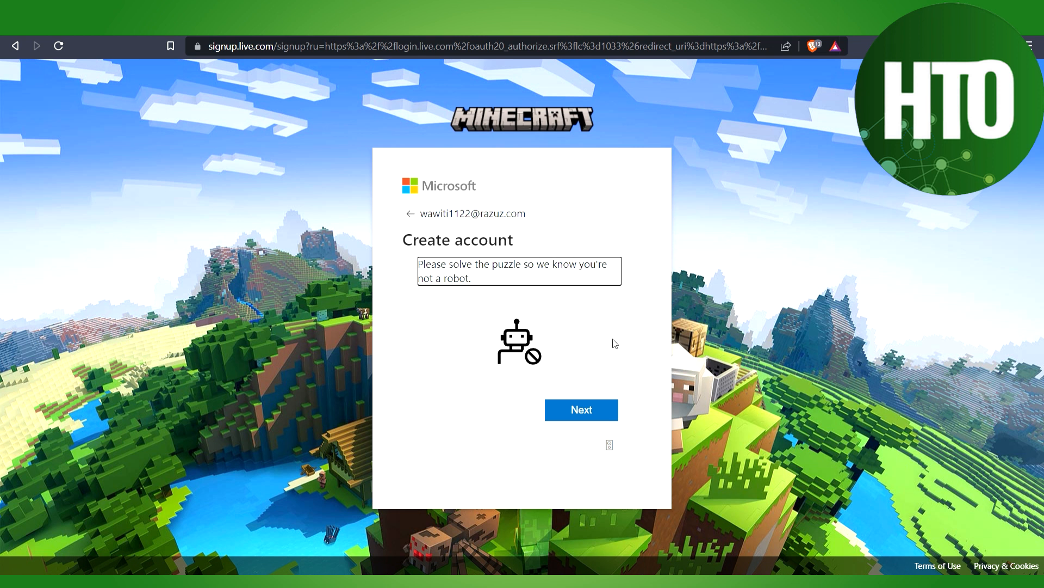
pyautogui.moveTo(690, 373)
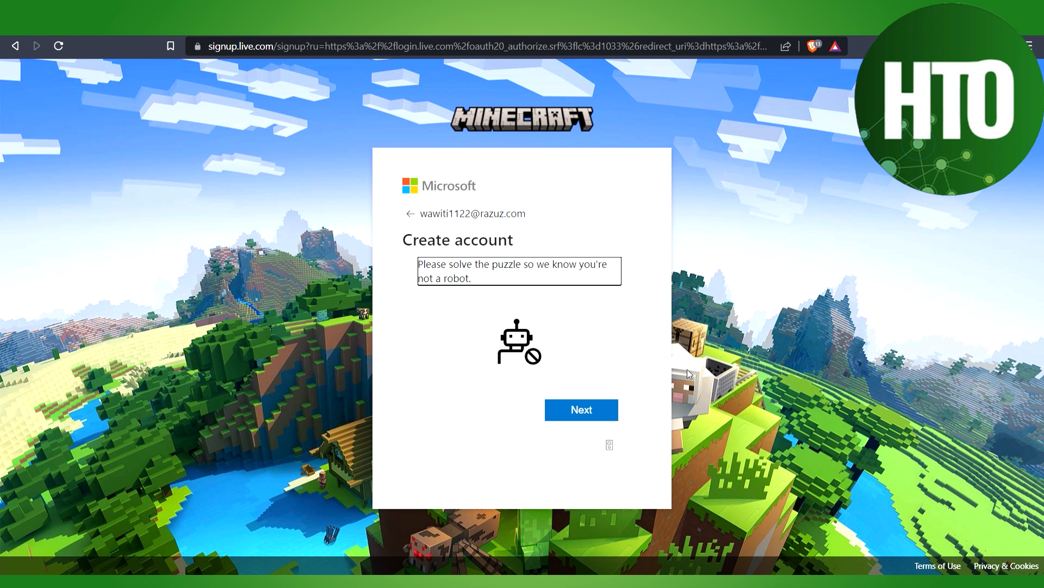
pyautogui.moveTo(737, 455)
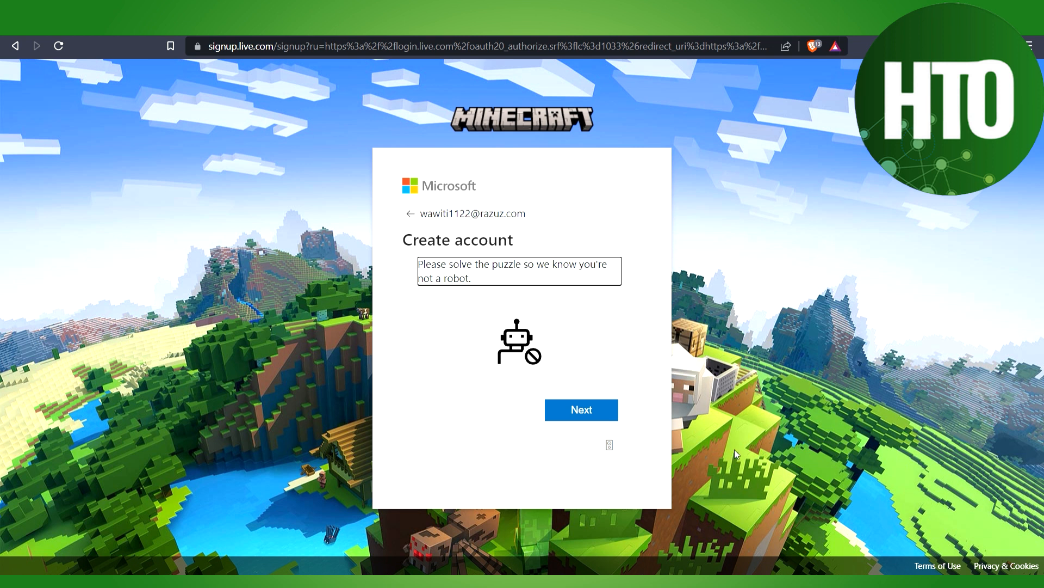
pyautogui.moveTo(988, 311)
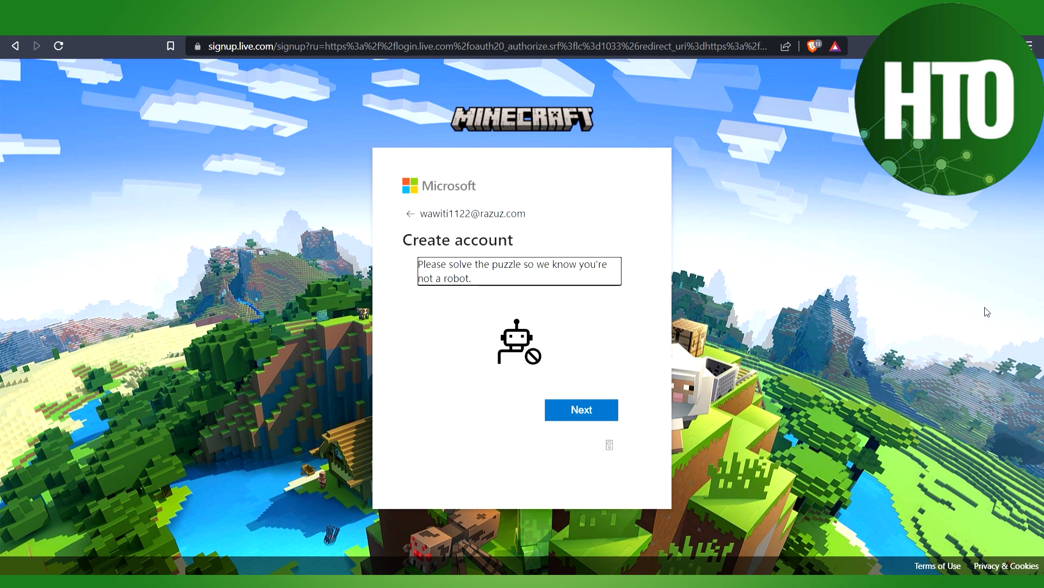